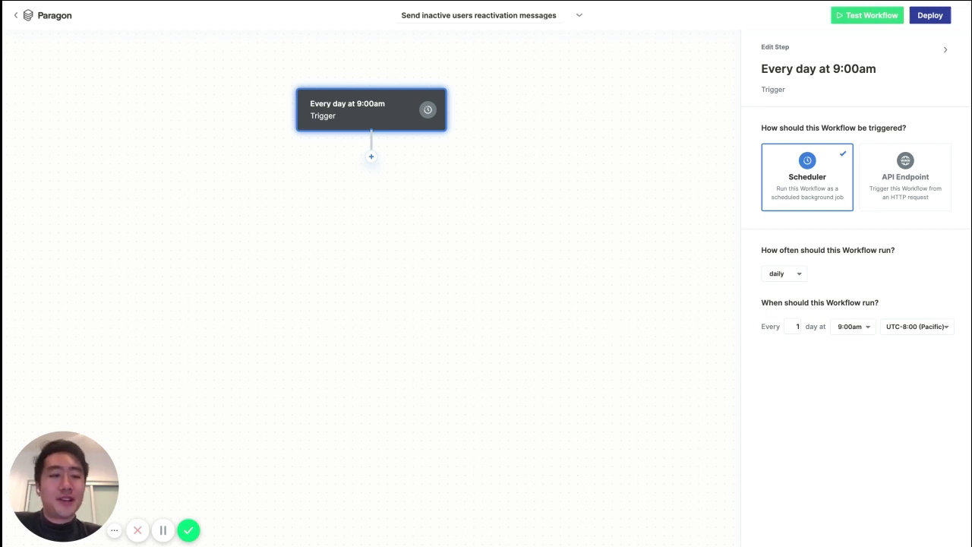
mouse_move(756, 229)
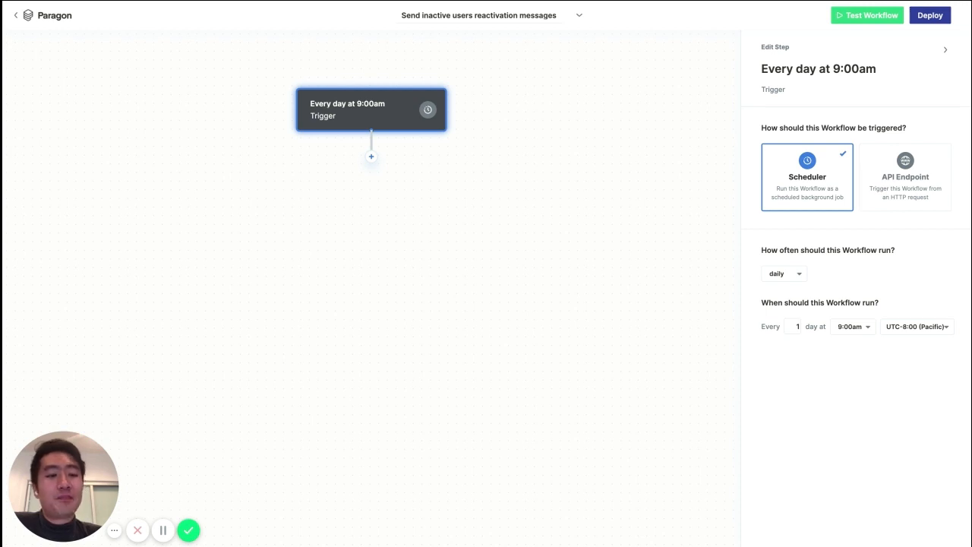
mouse_move(859, 281)
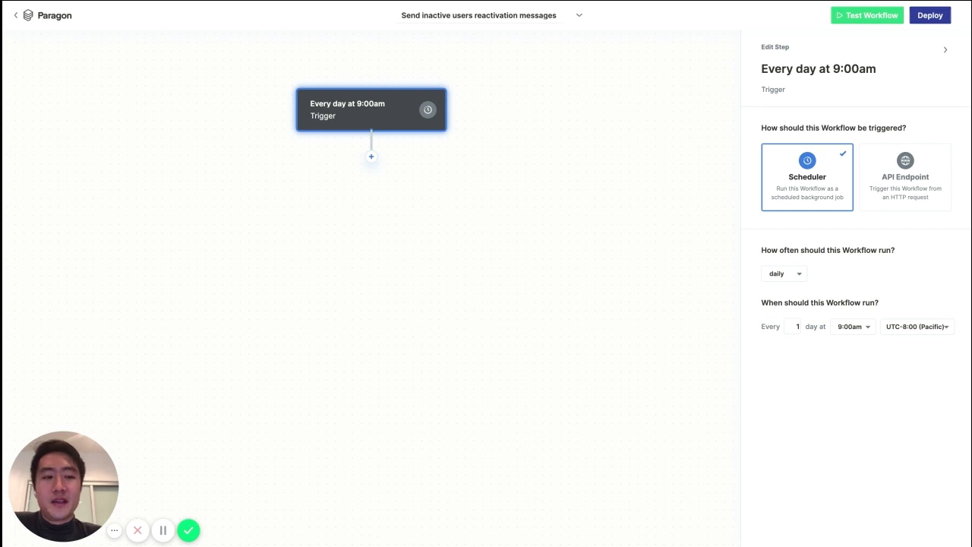
mouse_move(908, 228)
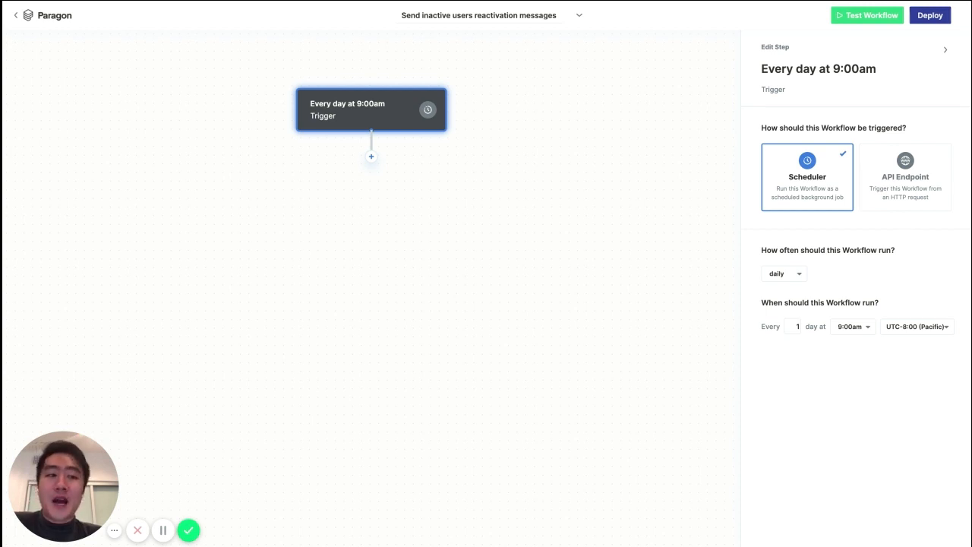
mouse_move(852, 228)
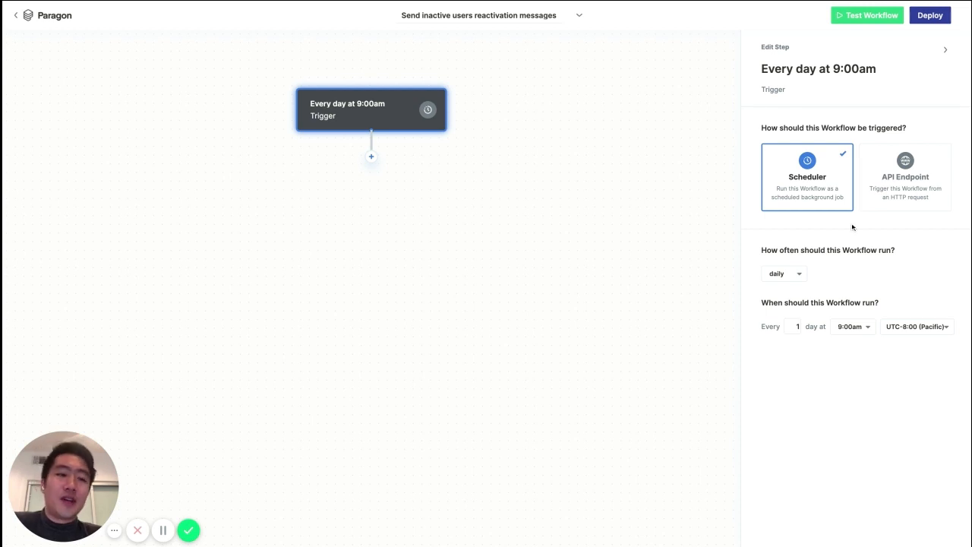
Add a PostgreSQL step named 'get inactive users from db' below the daily trigger
left_click(371, 157)
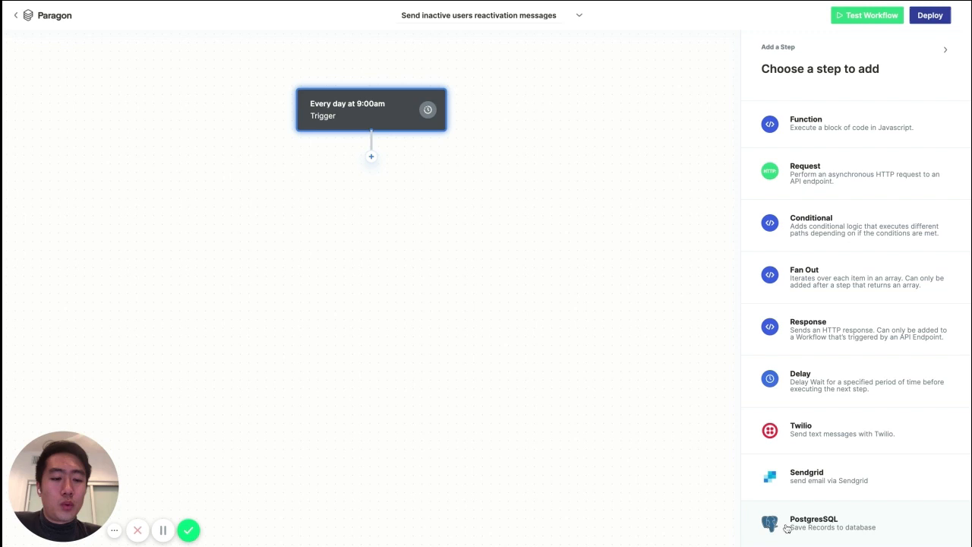
left_click(813, 523)
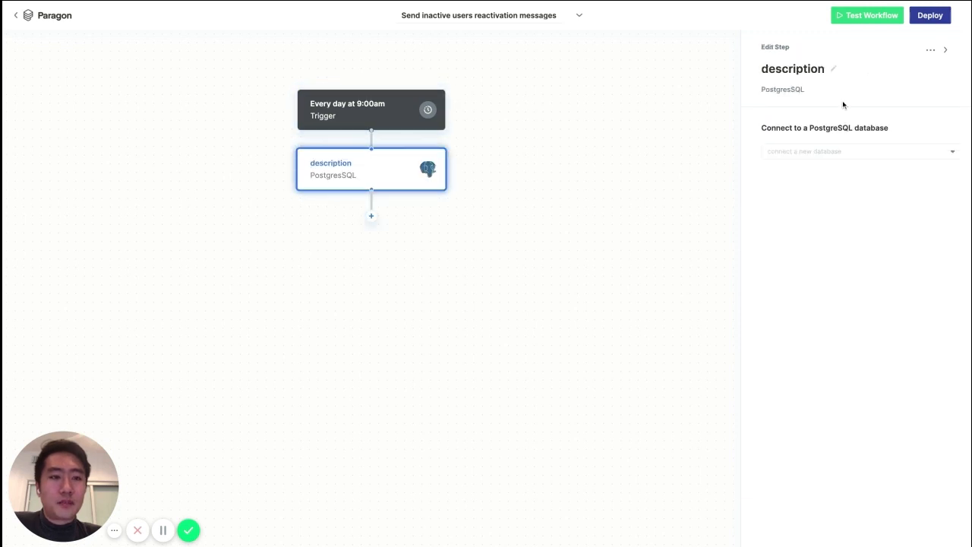
left_click(833, 69)
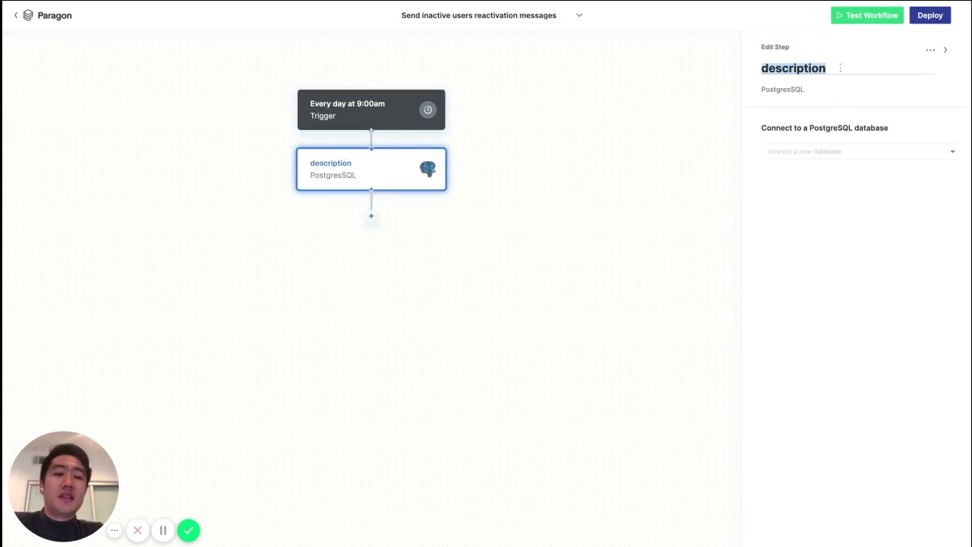
type("get inactive")
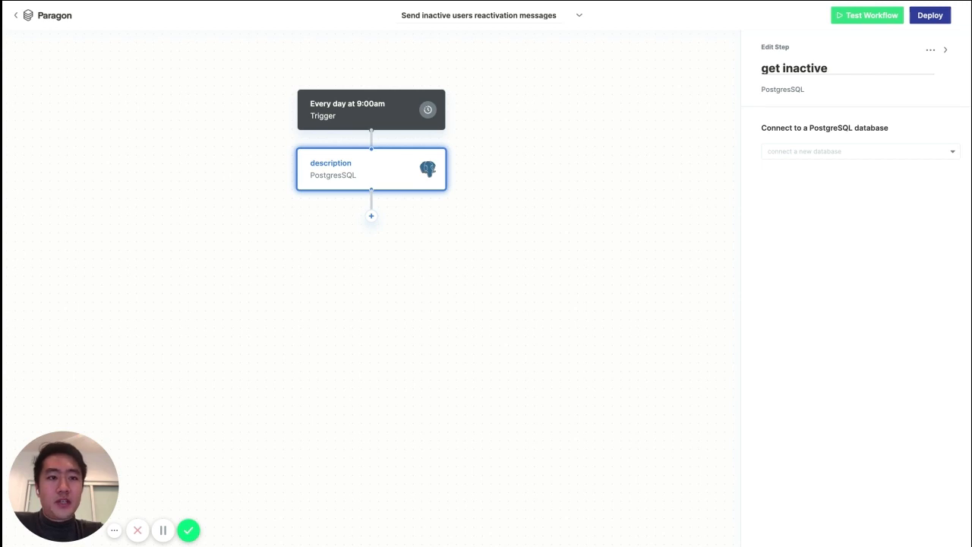
type("get inactive users from db")
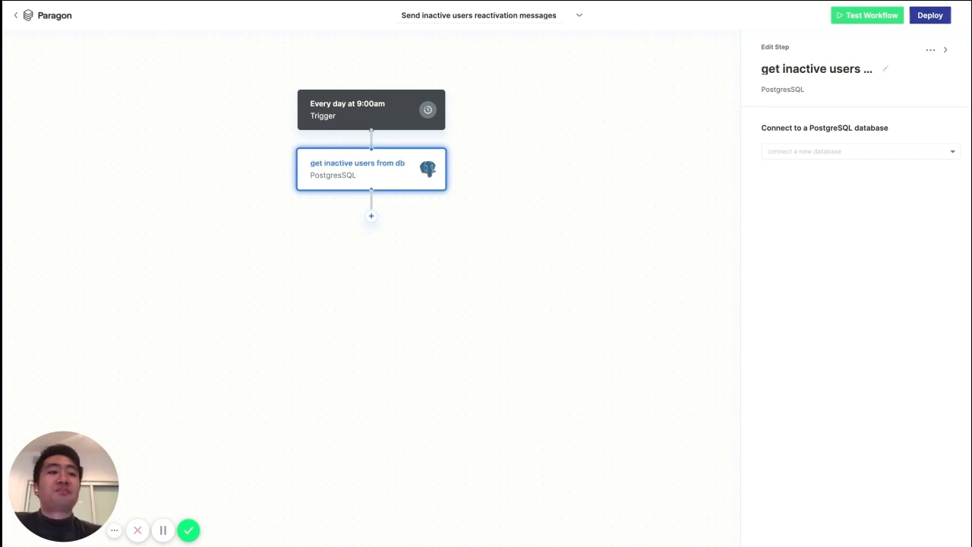
left_click(858, 150)
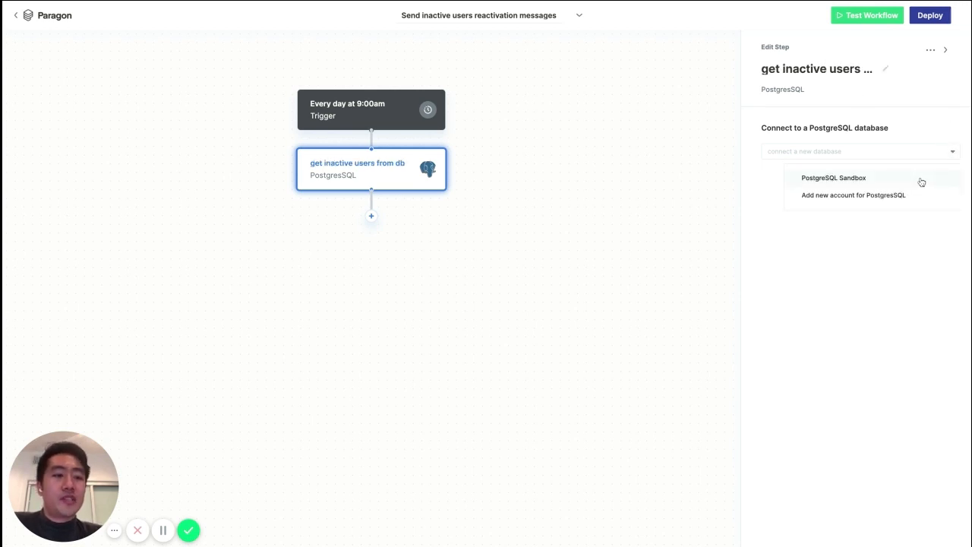
Use PostgreSQL Sandbox to select users whose lastSeen is older than INTERVAL '4 weeks'
left_click(833, 177)
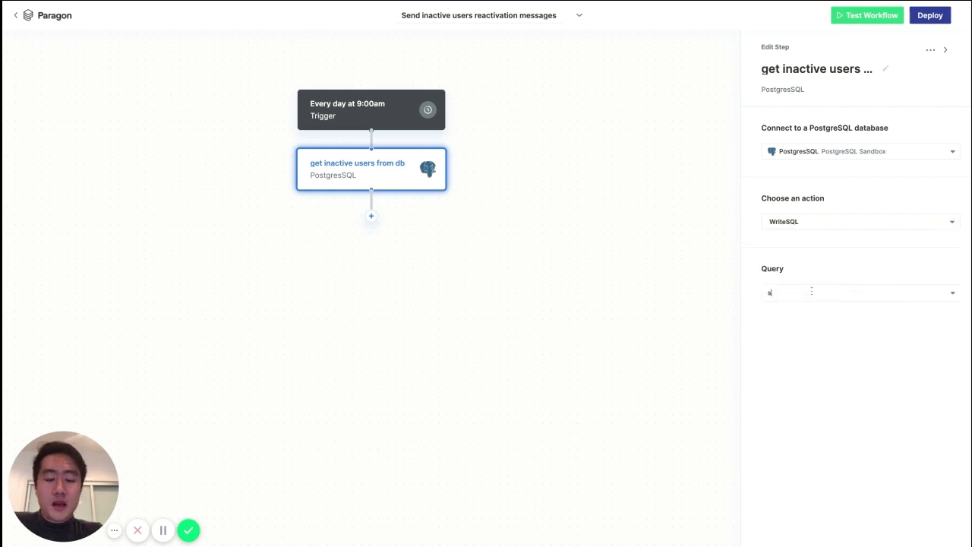
type("select * from users")
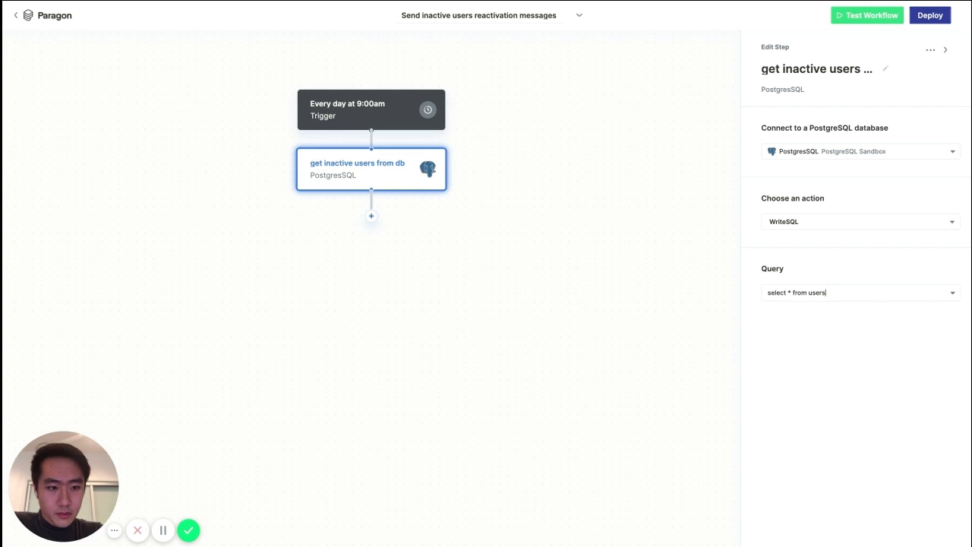
type("where \"lastSeen\" <")
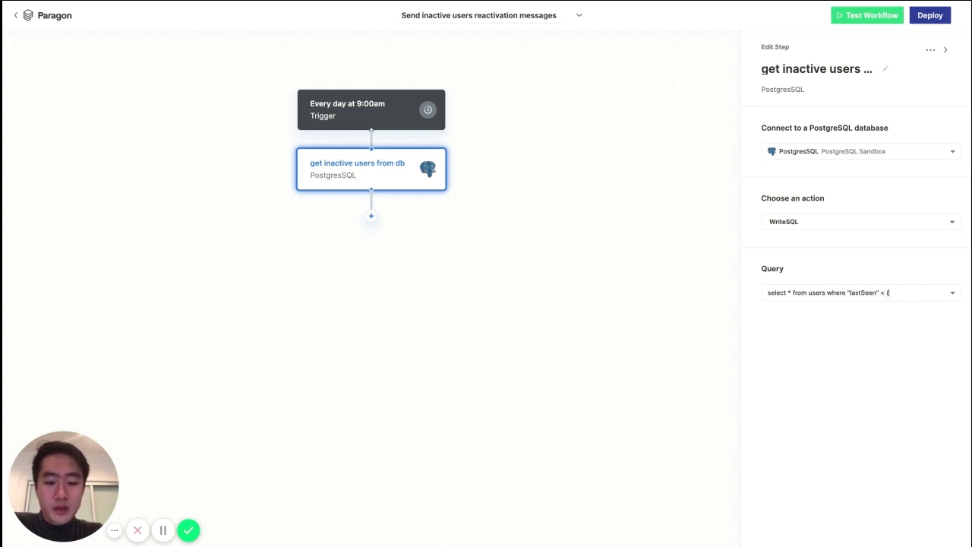
type("(now() - INTER")
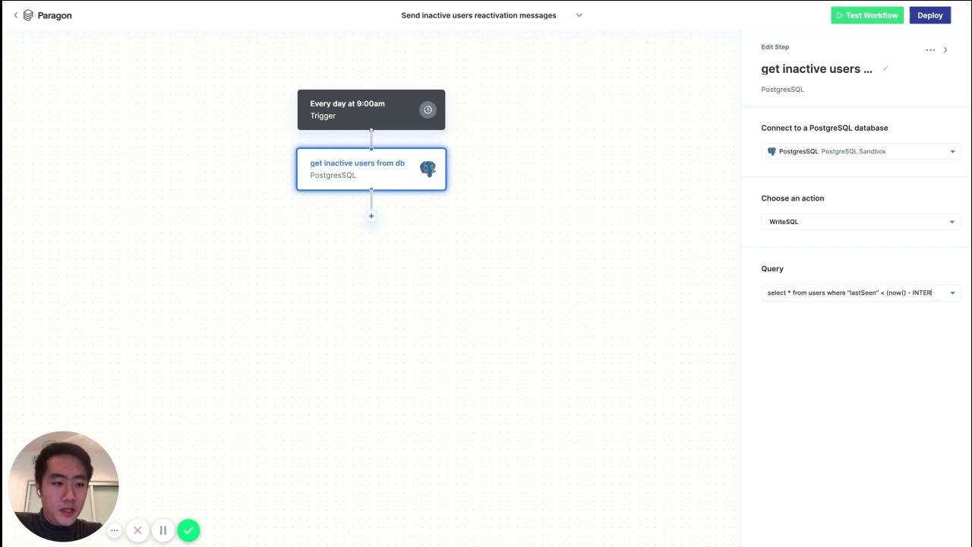
type("INTERVAL '4 weeks")
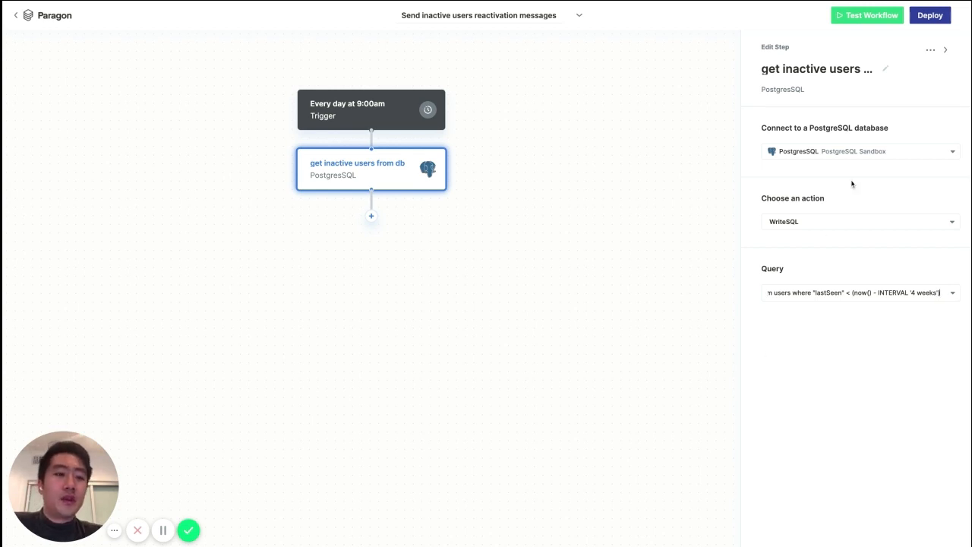
mouse_move(870, 19)
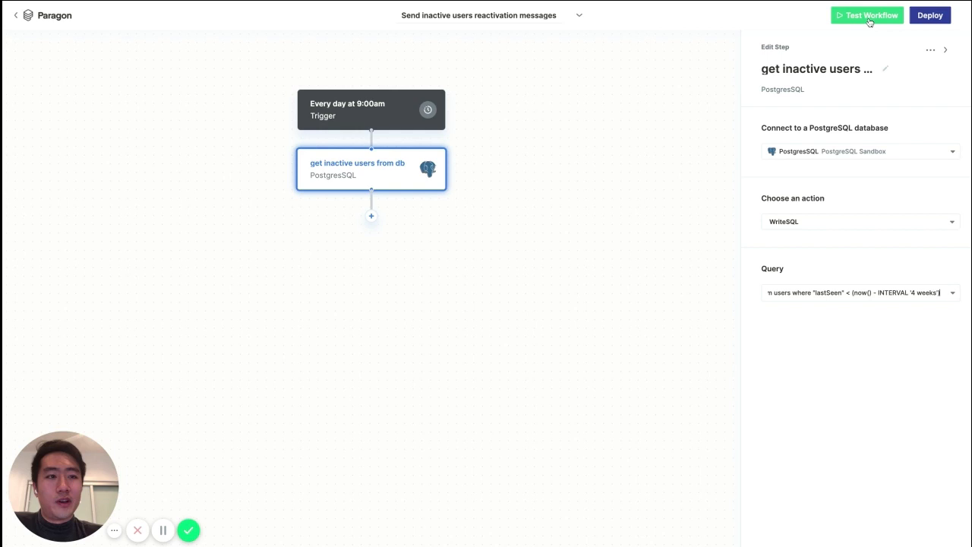
Test-run the workflow and scroll through the returned user rows
left_click(866, 15)
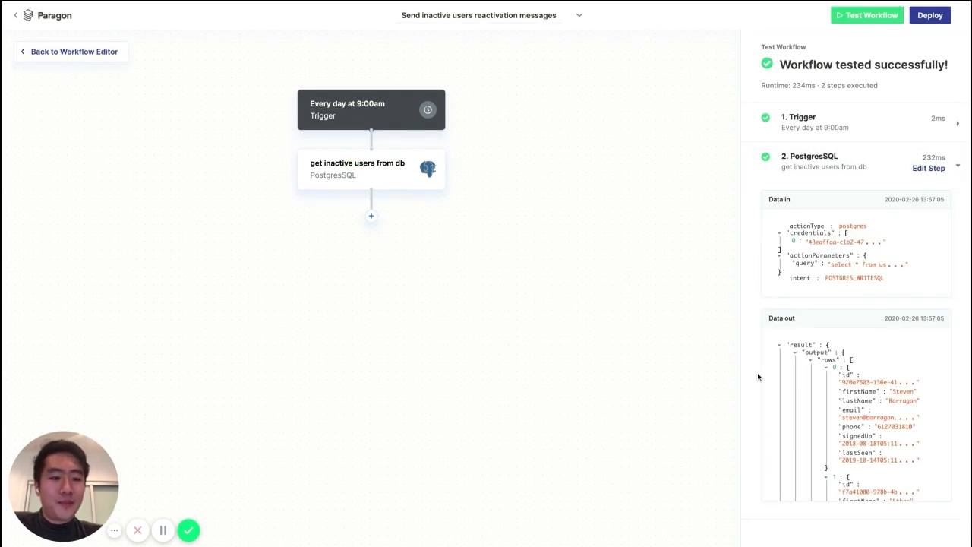
scroll("down", 3)
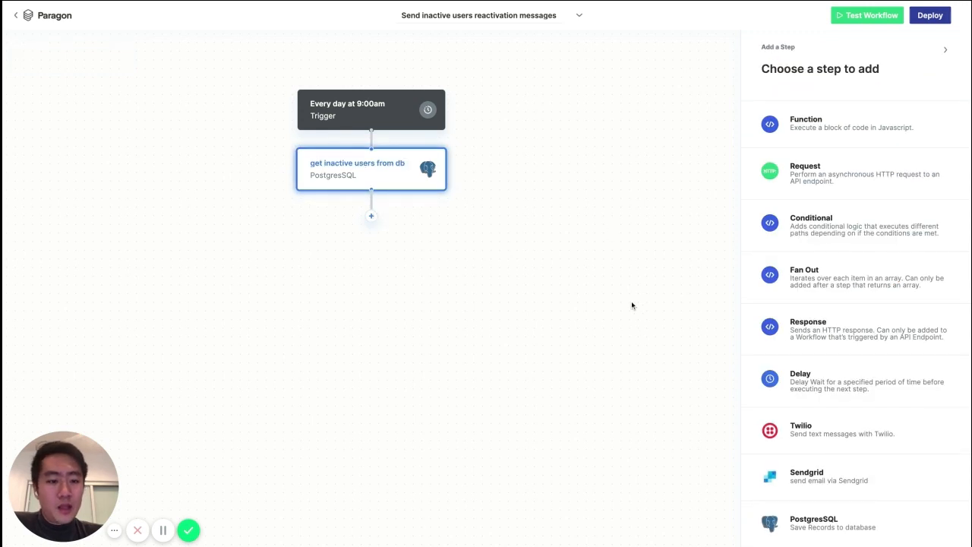
Add an 'inactive users' Fan Out over 2.result.output.rows and test the workflow
left_click(803, 274)
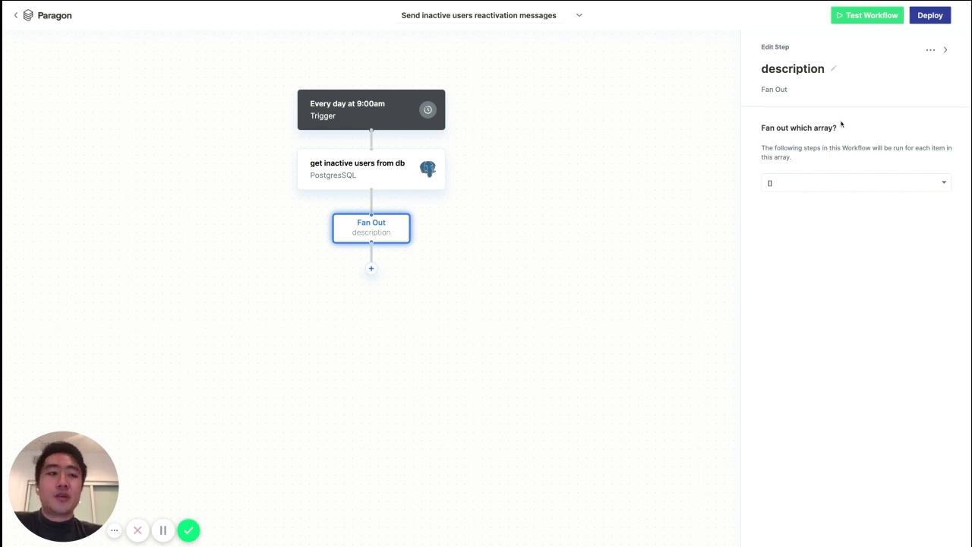
type("inactive users")
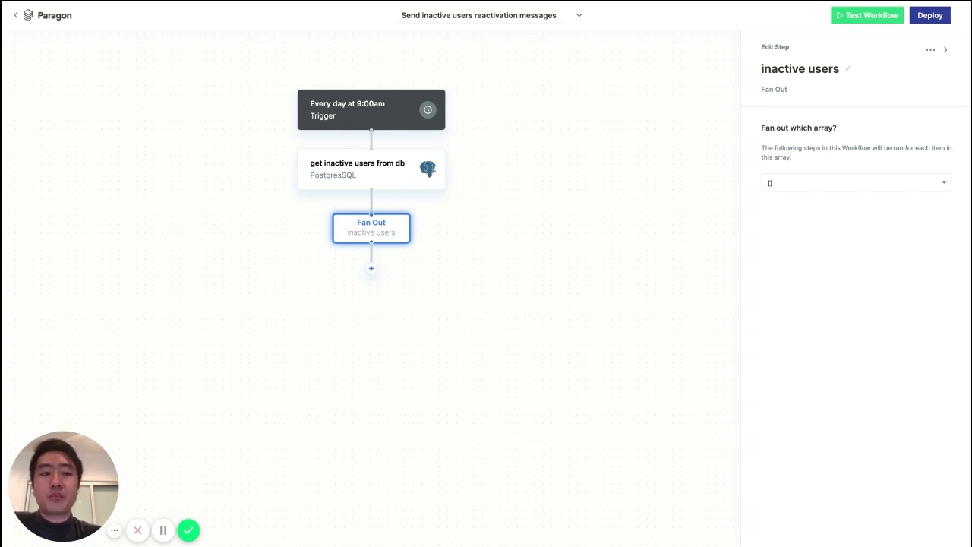
left_click(856, 183)
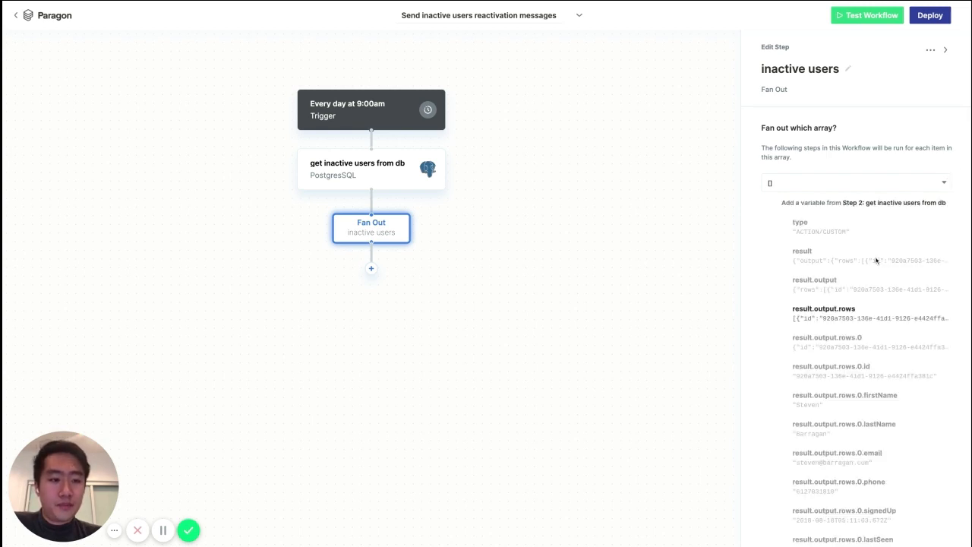
left_click(824, 312)
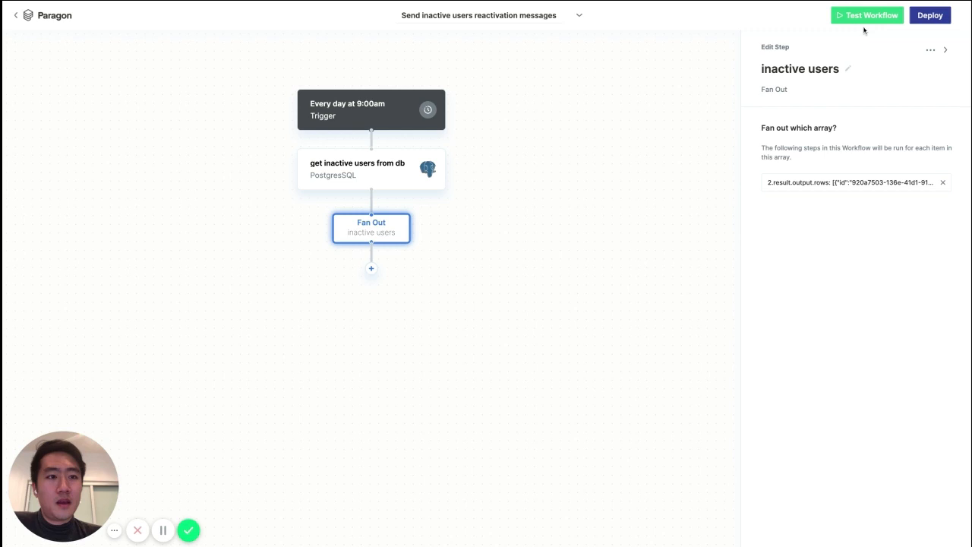
left_click(867, 15)
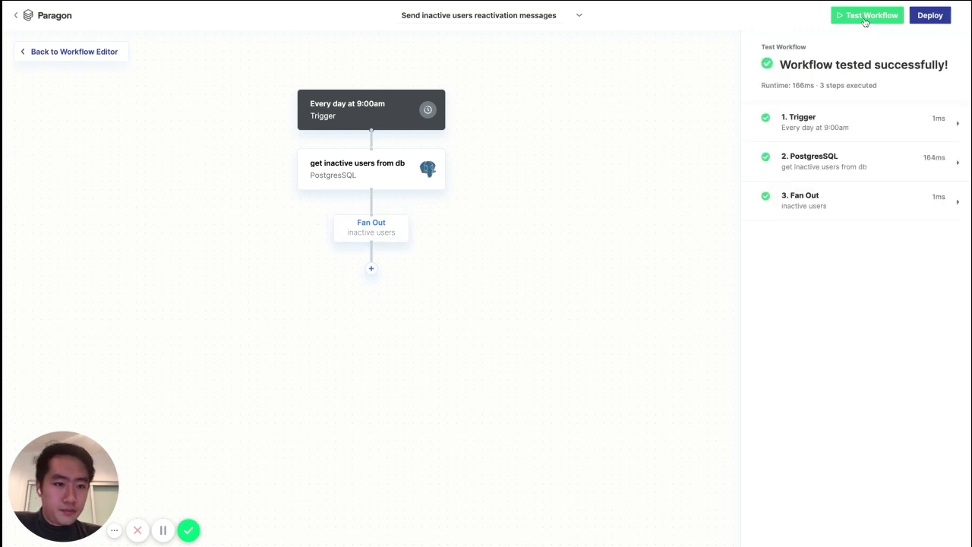
mouse_move(377, 276)
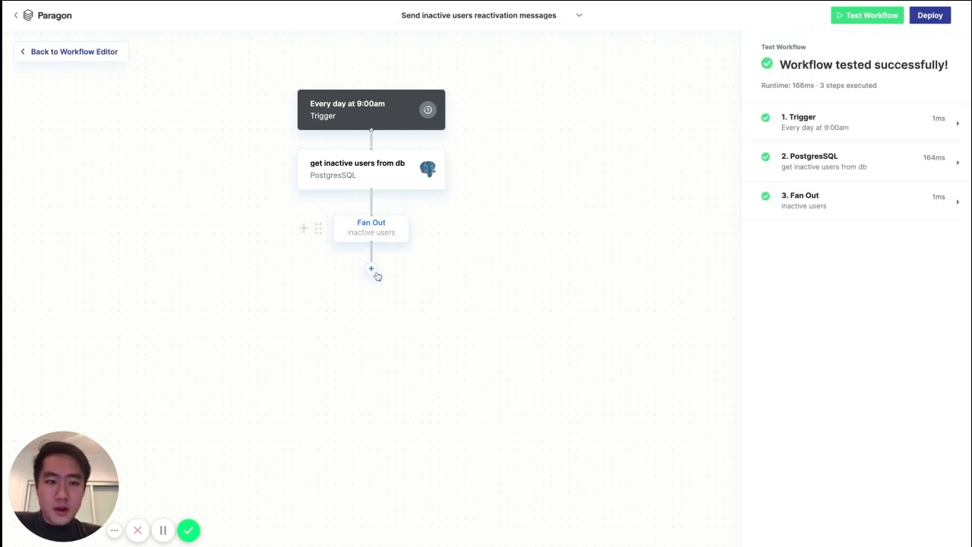
left_click(370, 268)
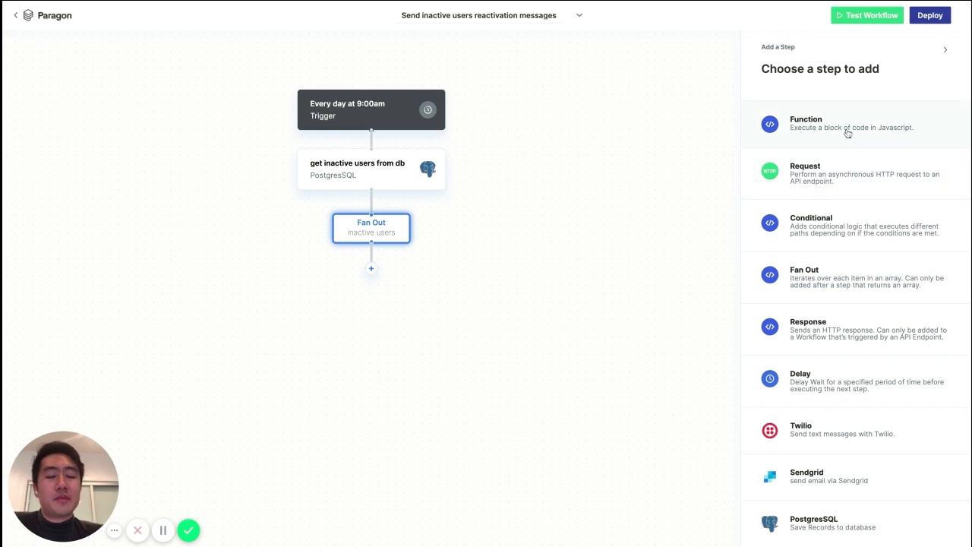
Add a Function step after the Fan Out and rename it 'Compose message'
left_click(805, 123)
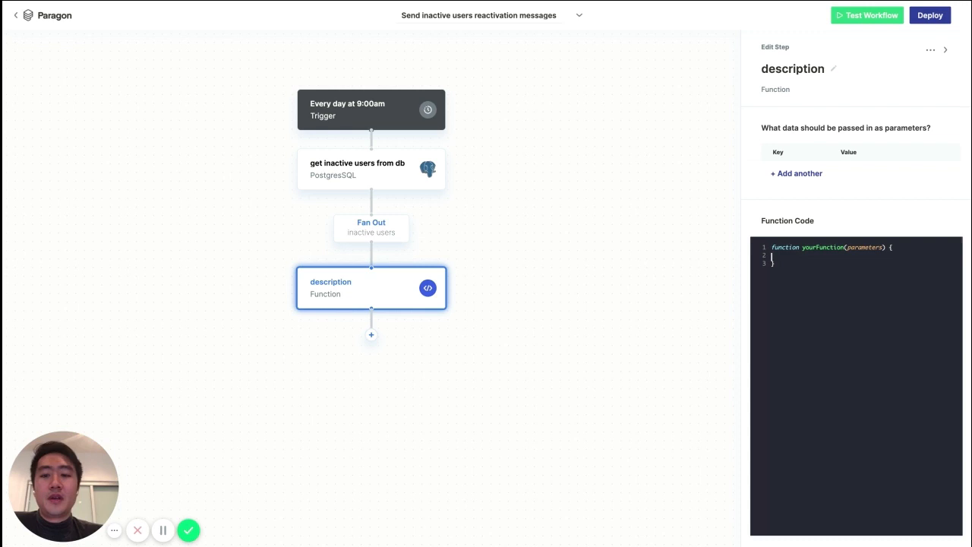
type("C")
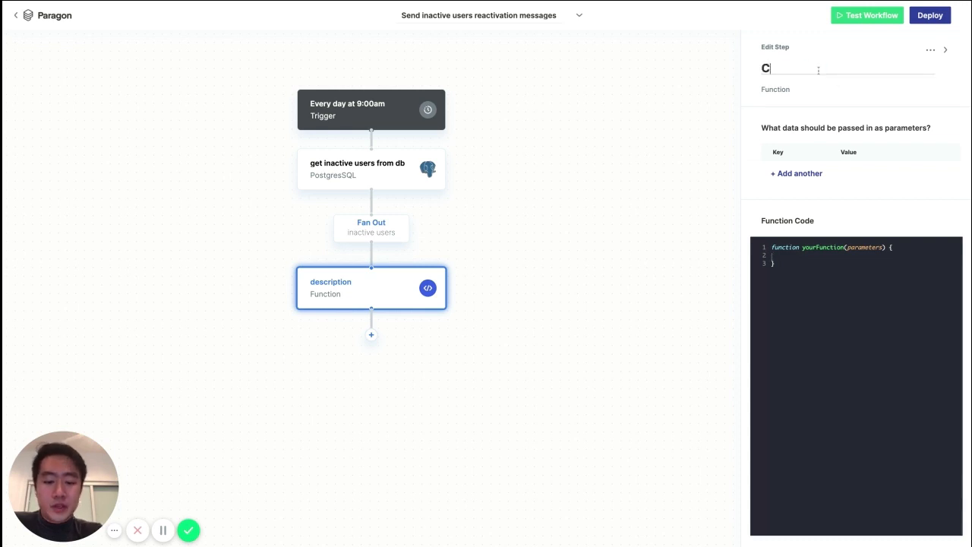
type("ompose message")
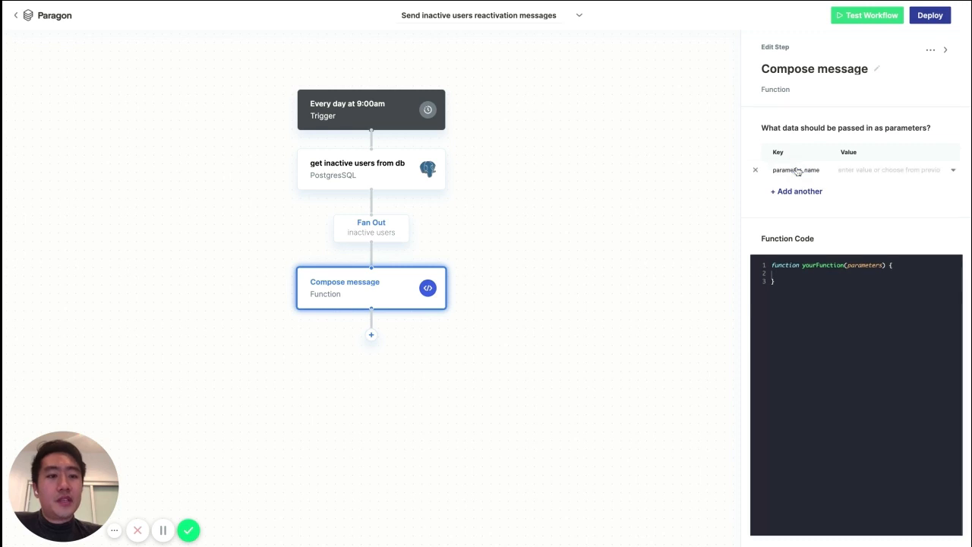
Add a 'firstName' parameter mapped to the Fan Out instance's firstName
left_click(953, 169)
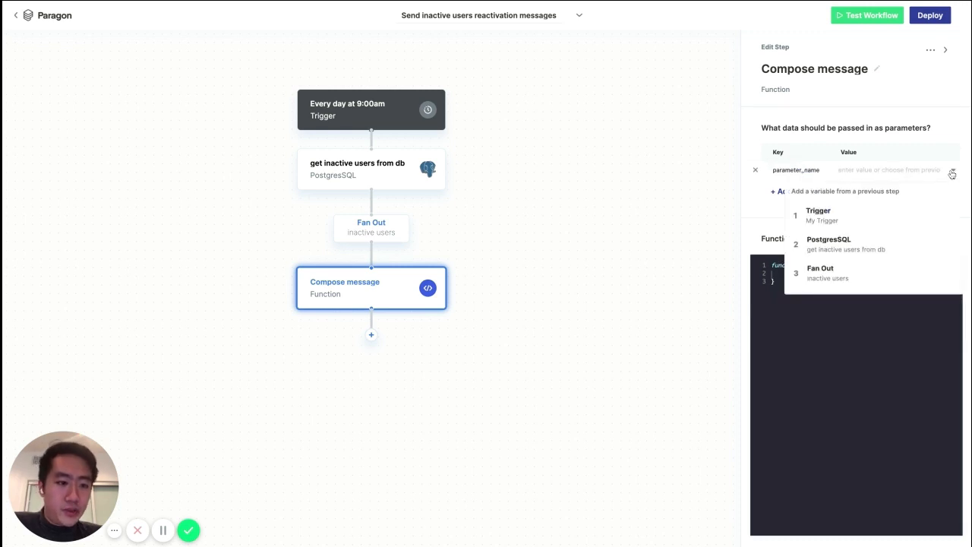
left_click(827, 272)
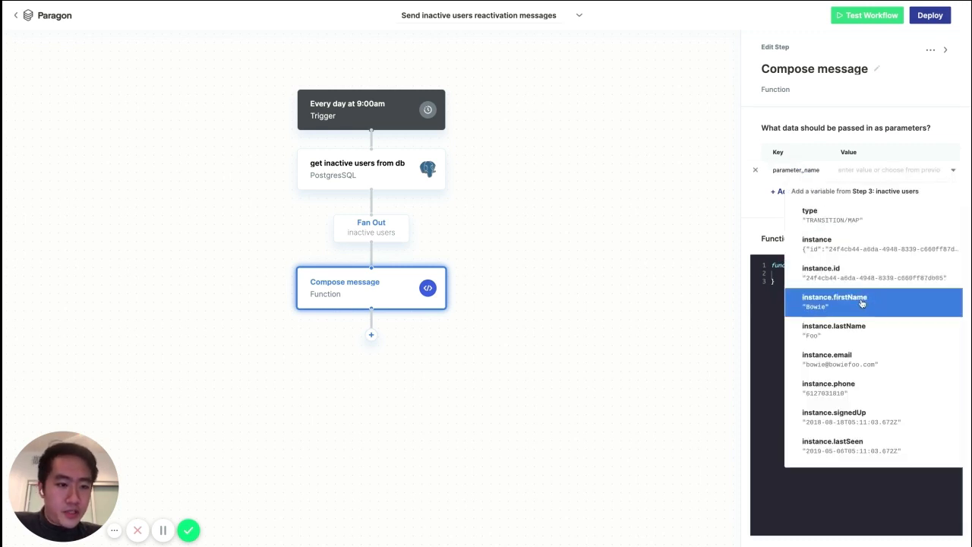
left_click(834, 301)
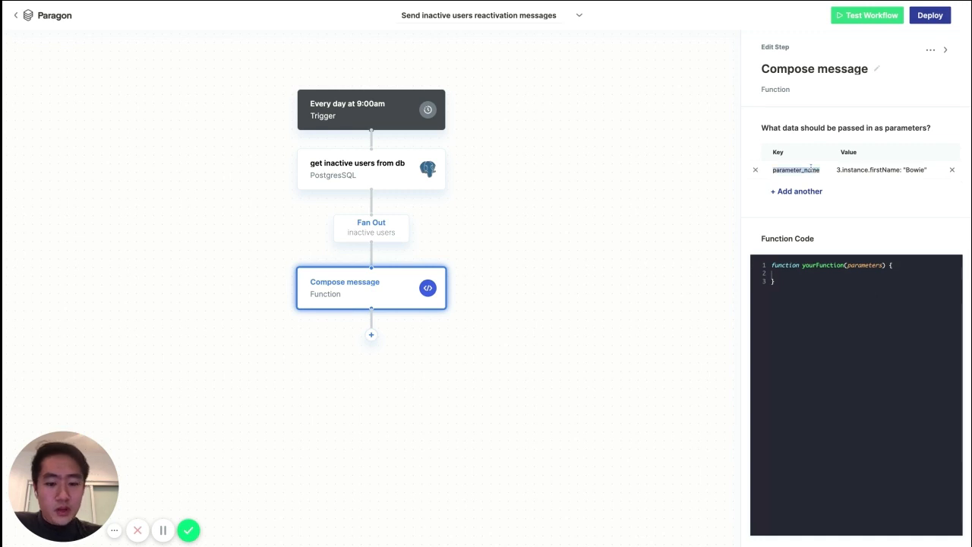
type("firstName")
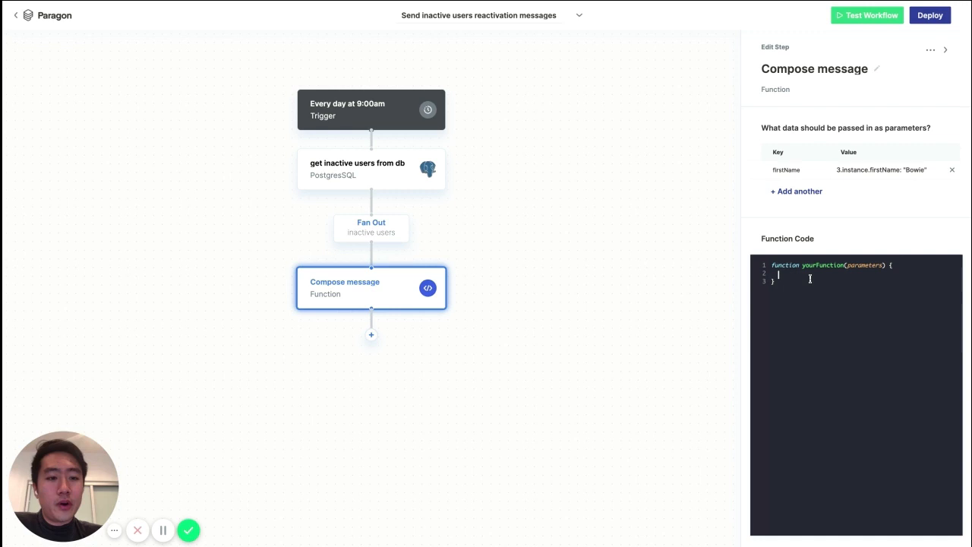
Write code returning "Hey " + firstName plus a we-miss-you line
type("var =")
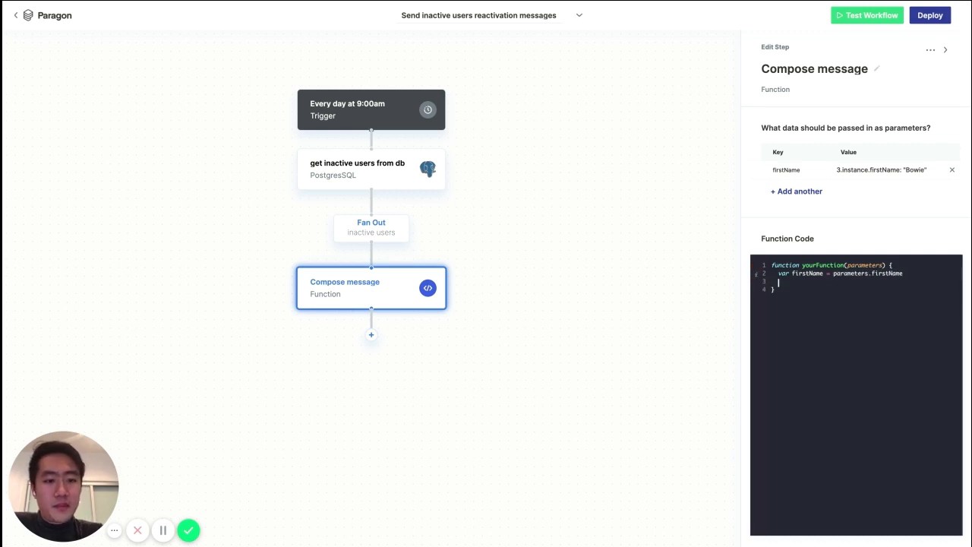
type("return")
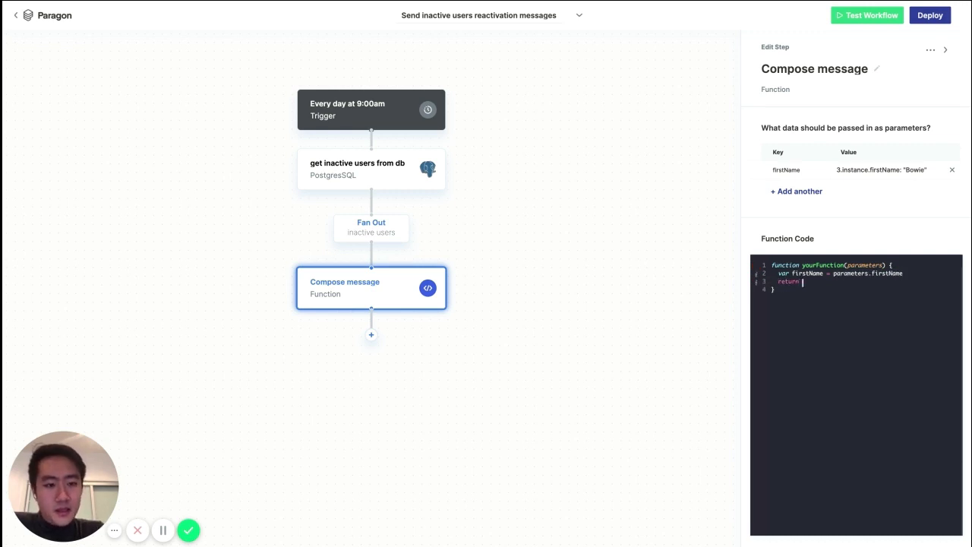
type("\"\"")
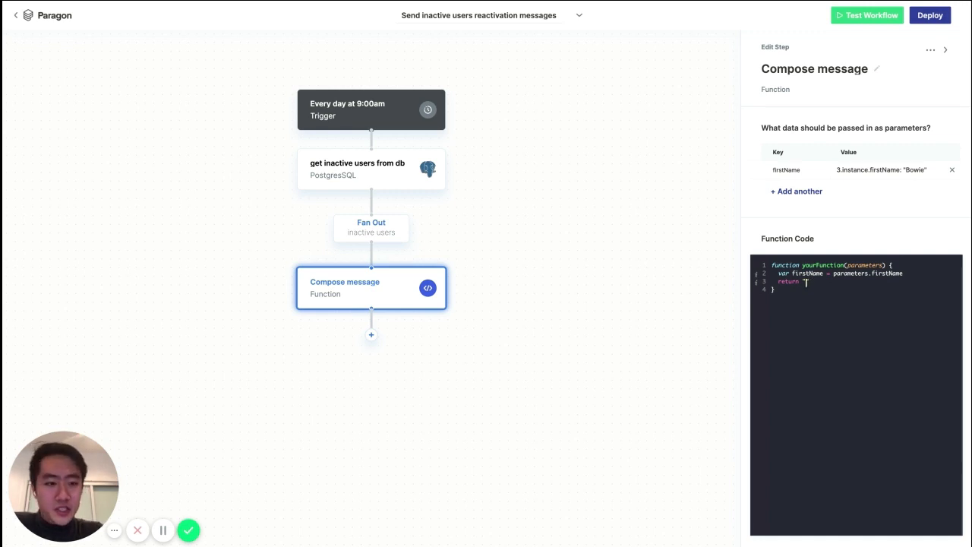
type("Hey \" + first")
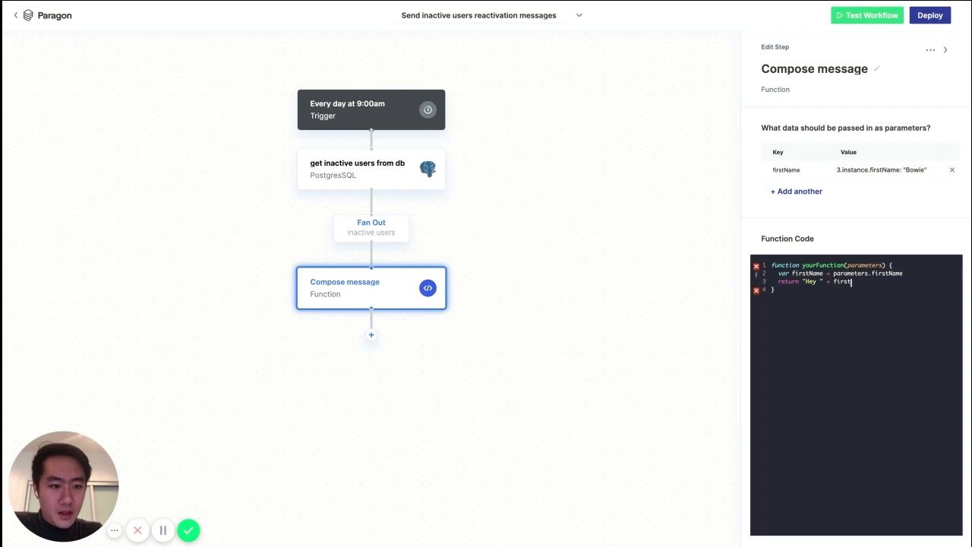
type("Name +")
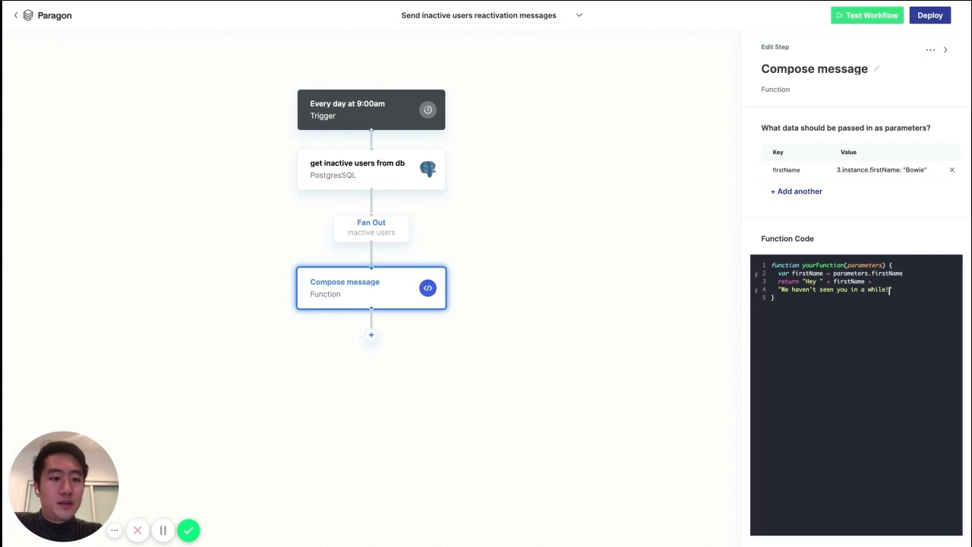
left_click(811, 303)
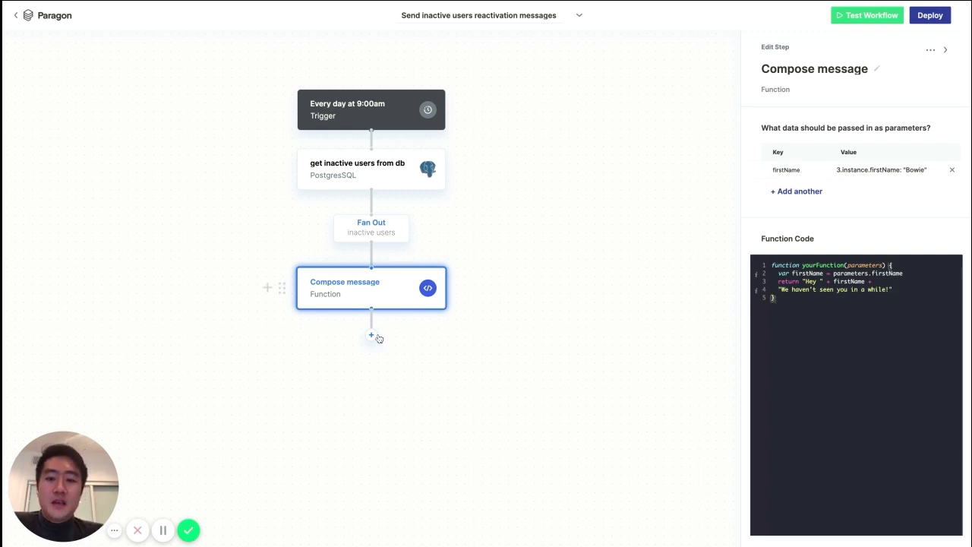
left_click(371, 335)
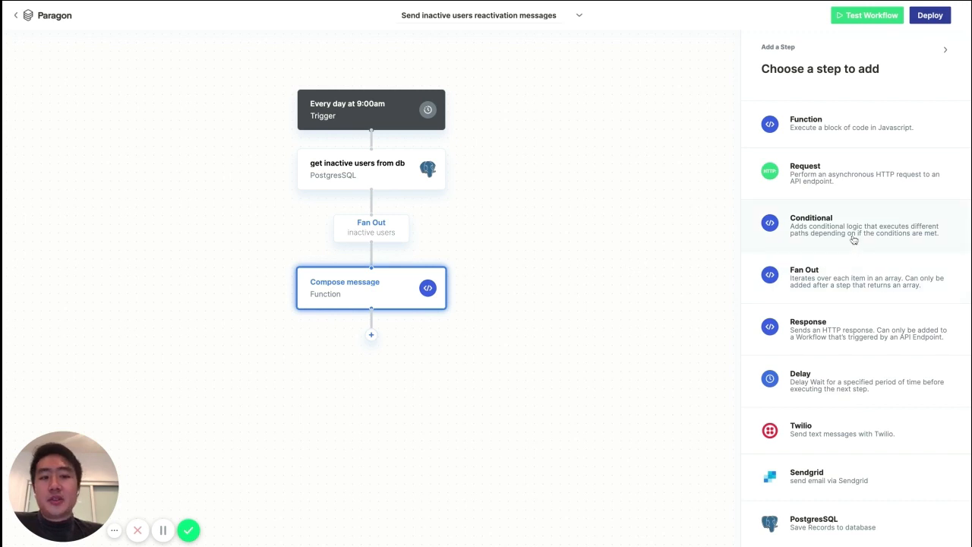
Add Conditional 'If user has phone number' with rule: Fan Out user field exists
left_click(811, 225)
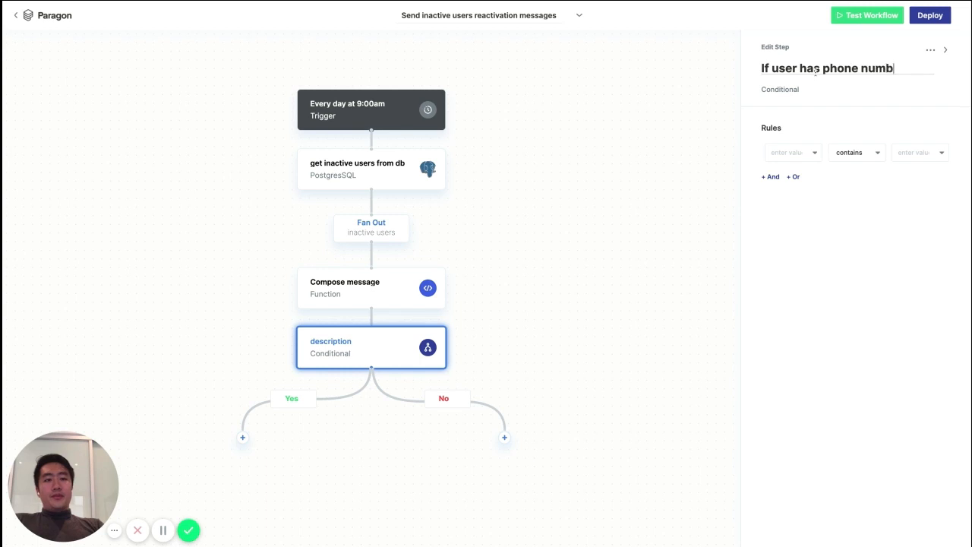
left_click(790, 152)
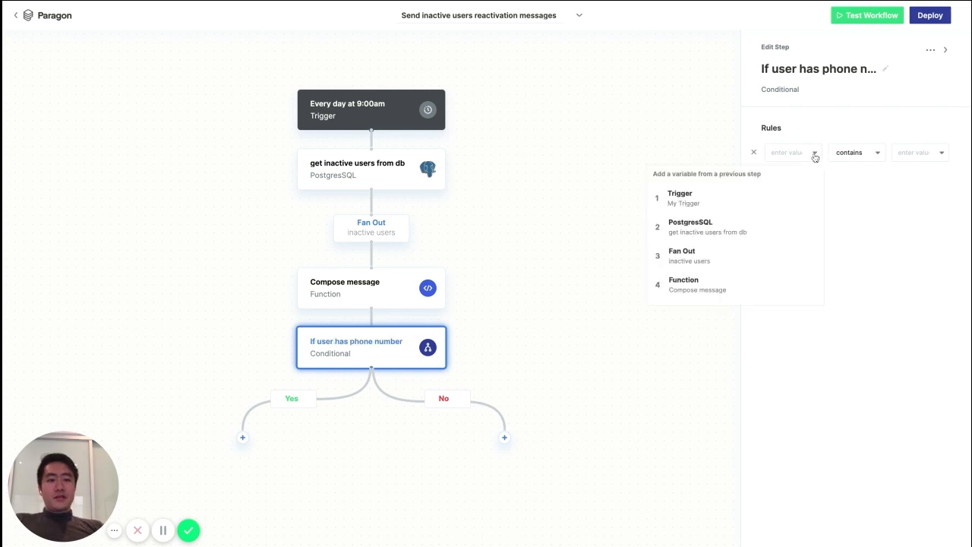
left_click(690, 255)
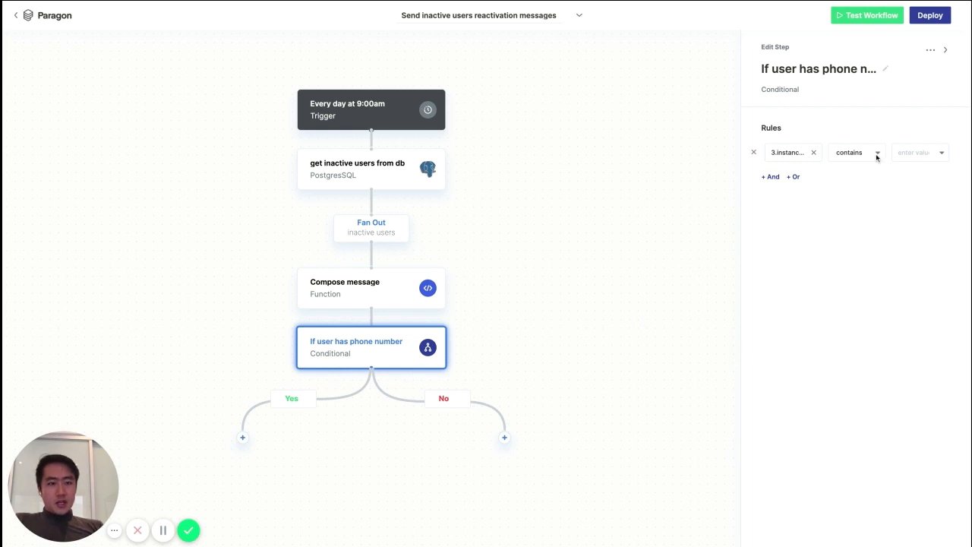
left_click(856, 152)
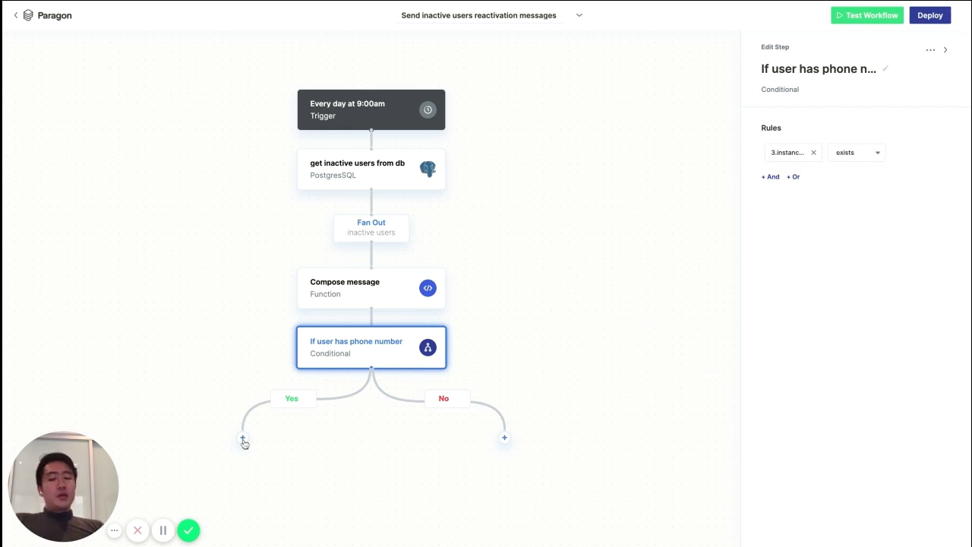
Add a Twilio step 'Send SMS message' on the Yes branch using the LIVE account
left_click(243, 438)
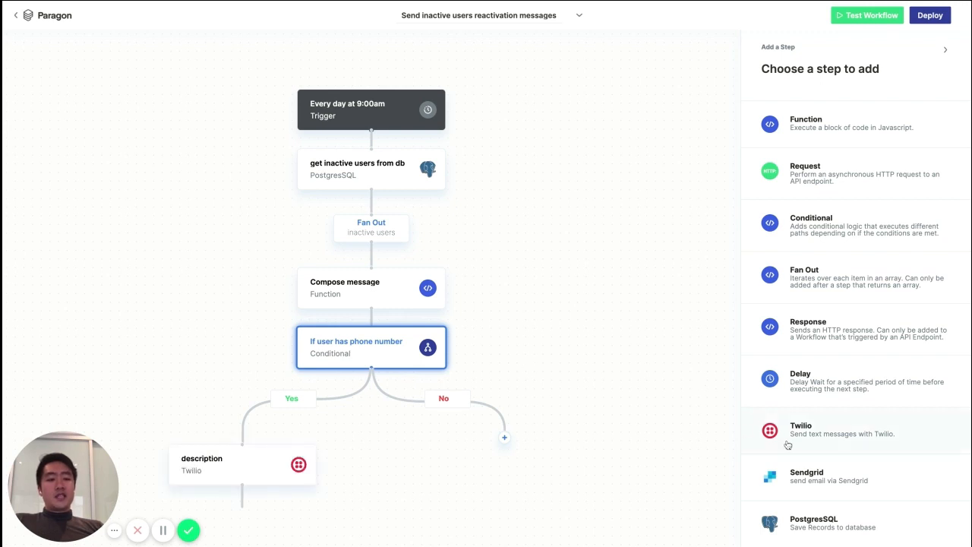
left_click(241, 464)
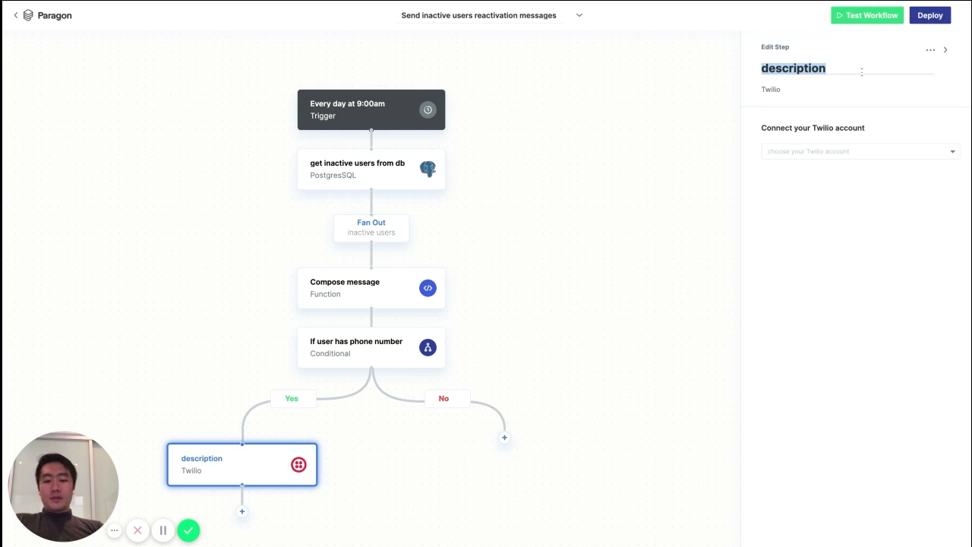
type("Send SMS message")
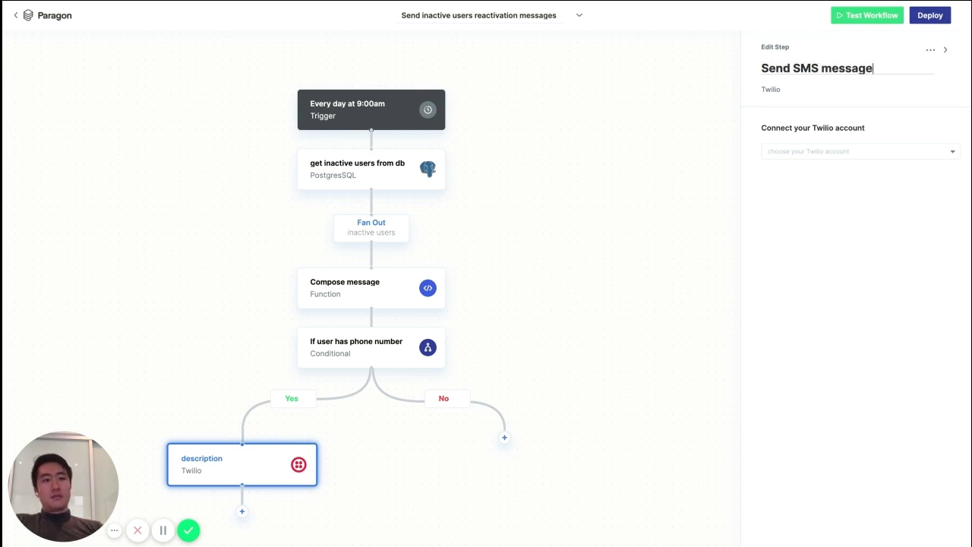
left_click(858, 150)
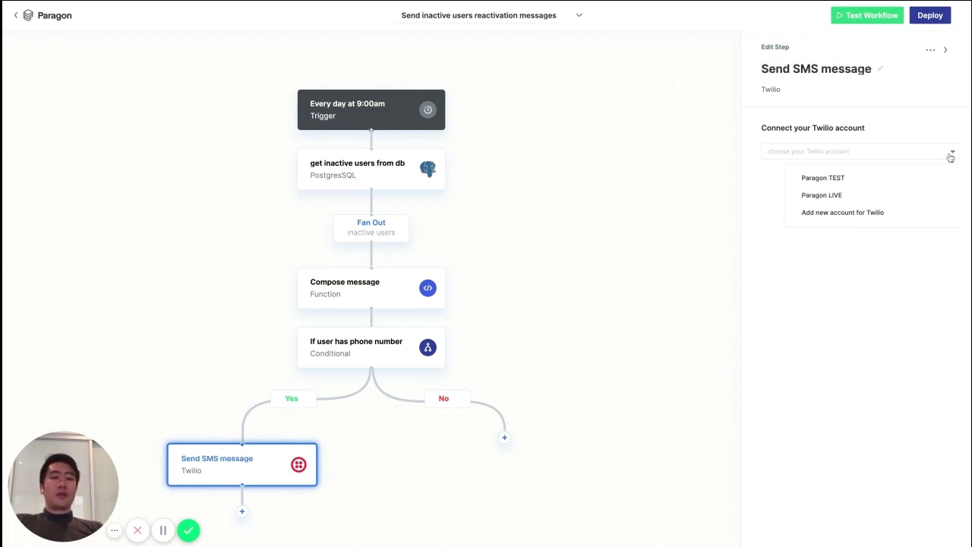
left_click(821, 195)
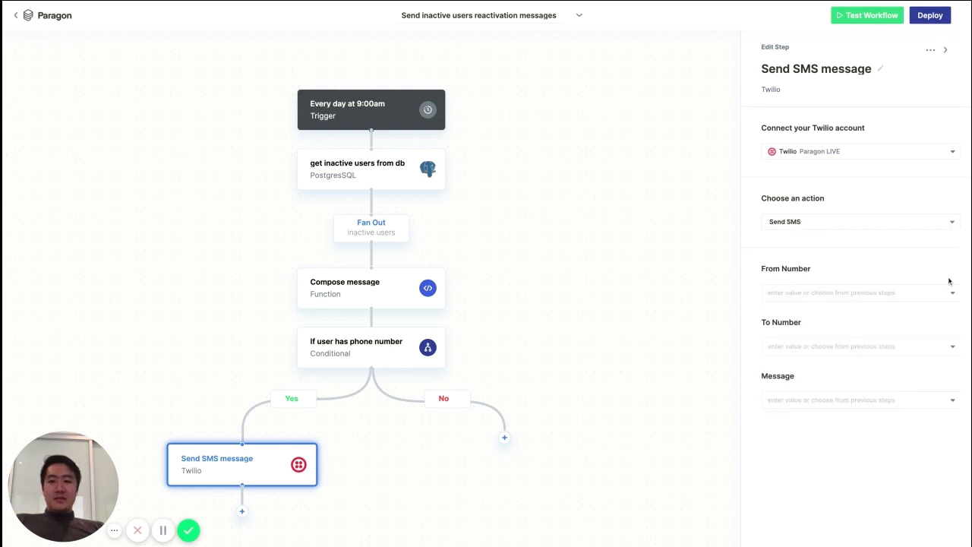
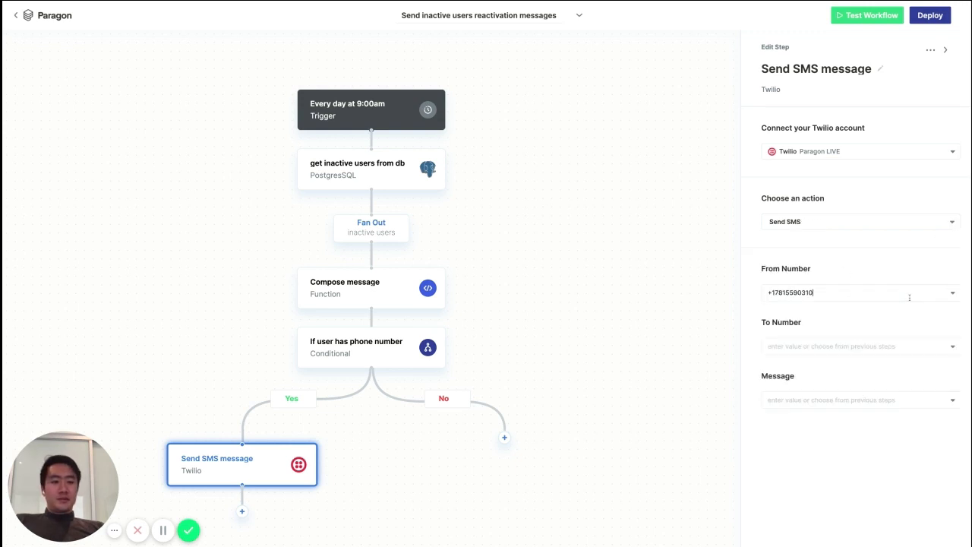
left_click(858, 347)
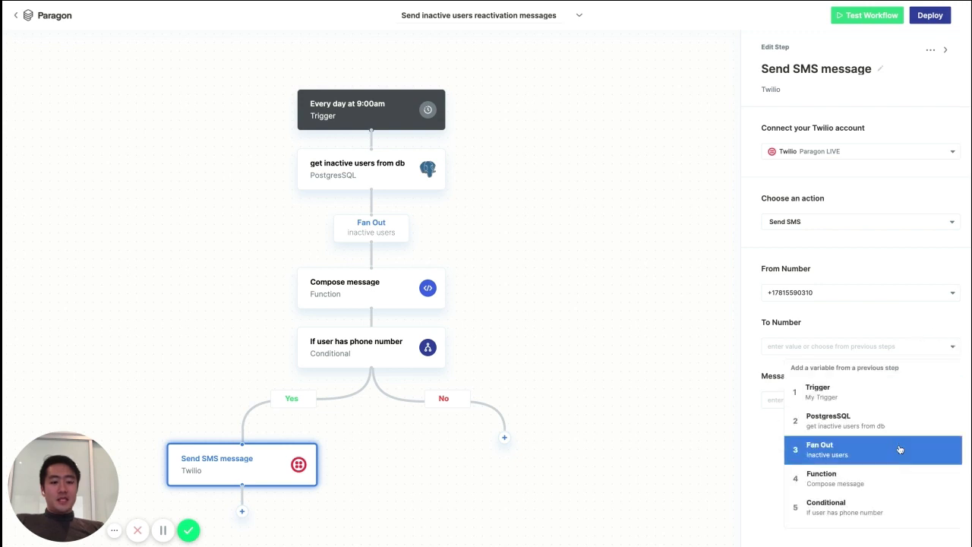
left_click(827, 449)
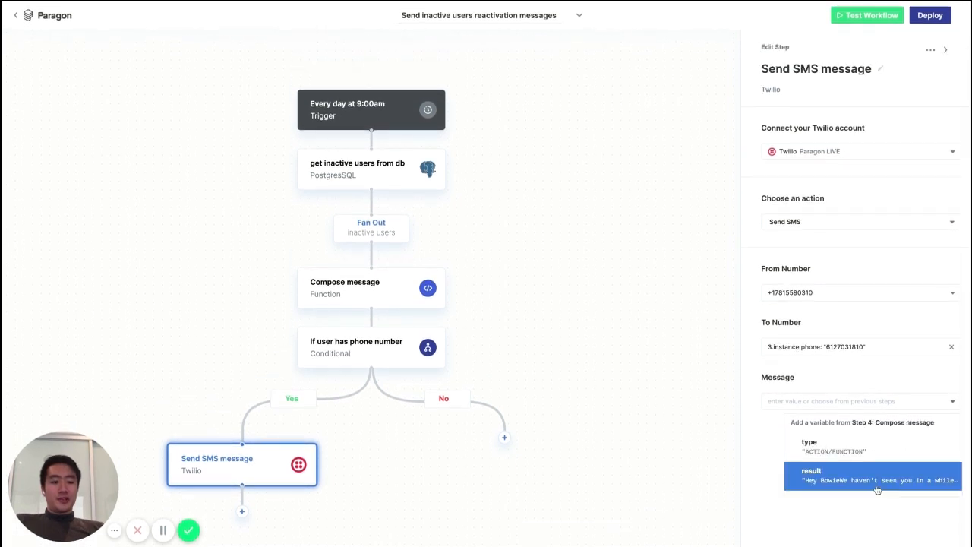
left_click(873, 476)
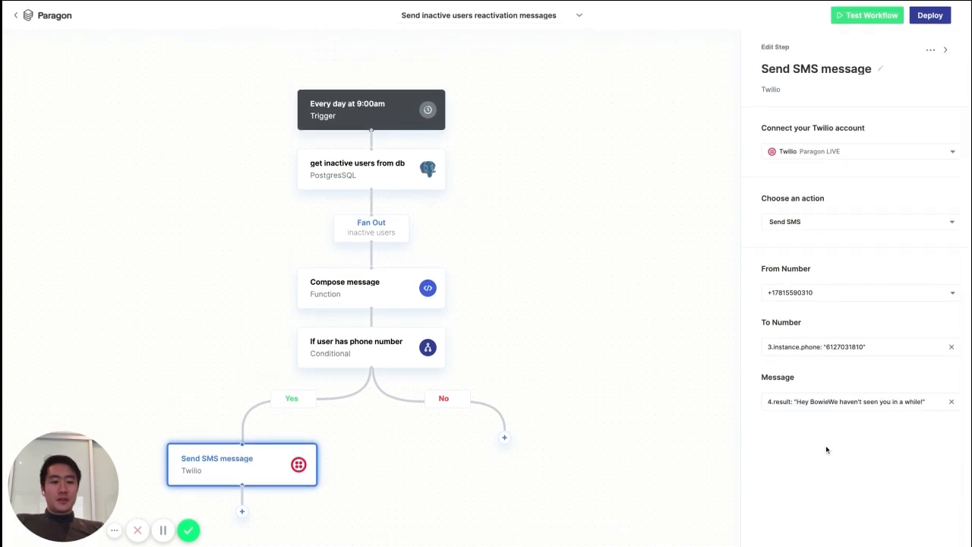
mouse_move(507, 440)
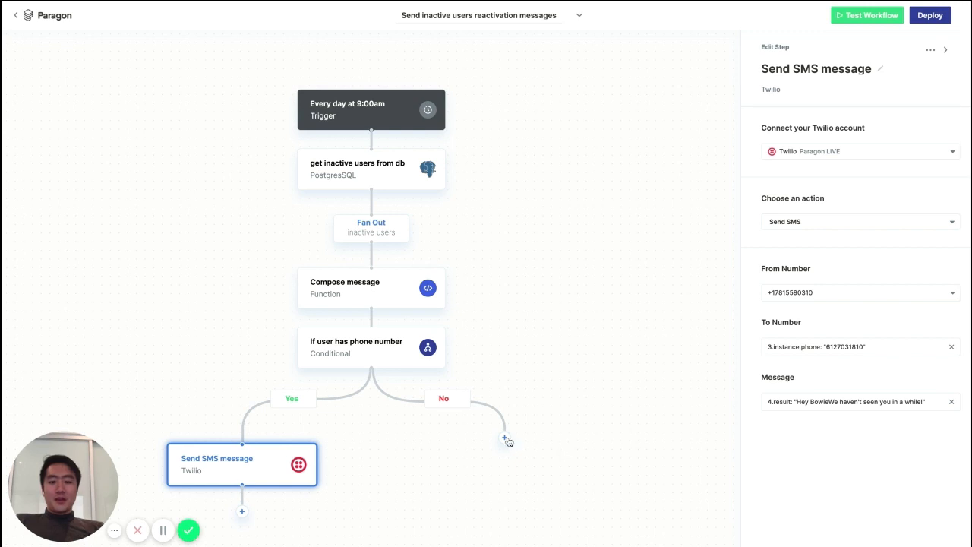
Add a Sendgrid 'Send email' step on the No branch with the Send Email action
left_click(505, 437)
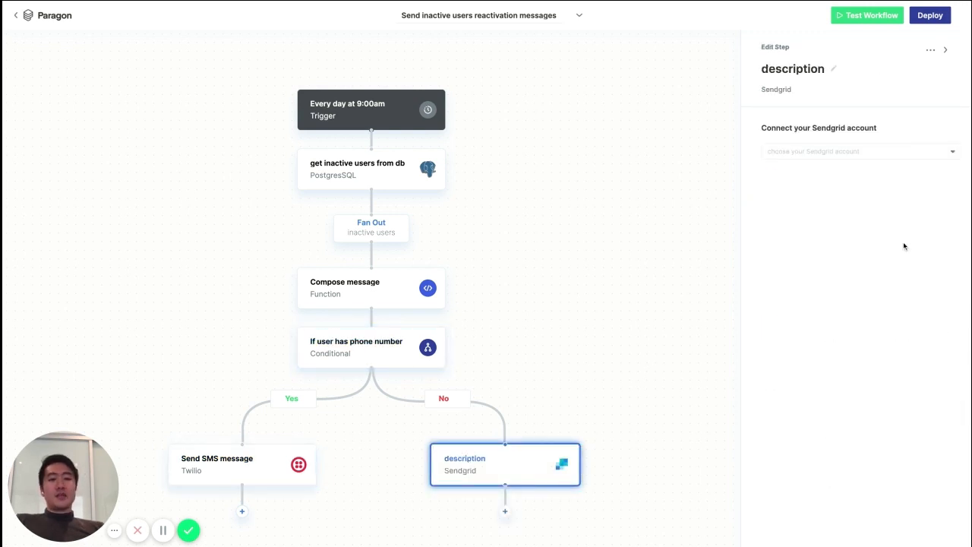
left_click(859, 151)
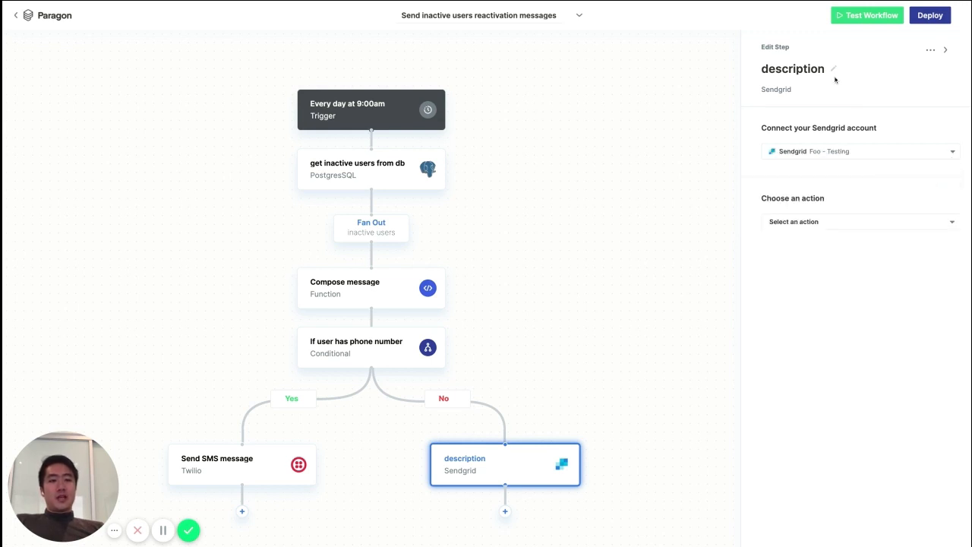
type("Send email")
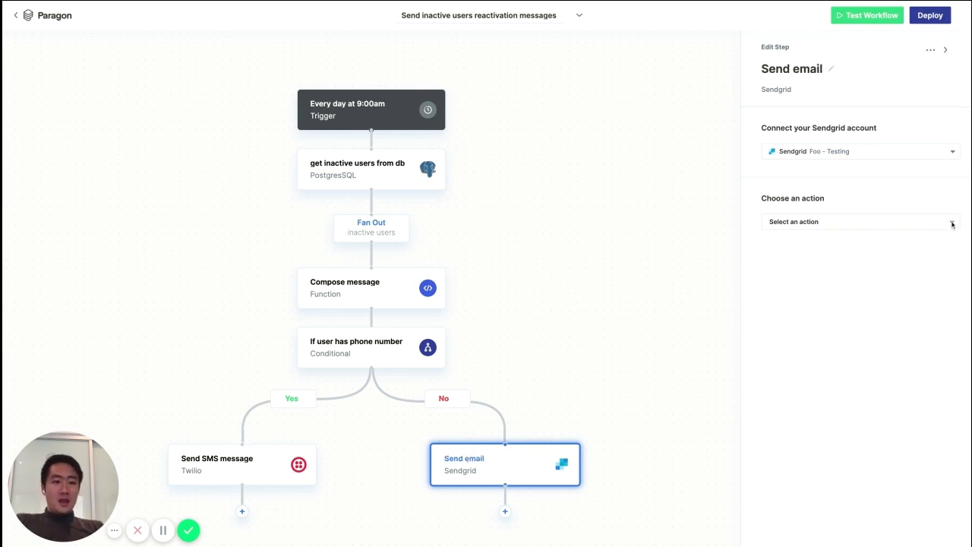
left_click(858, 221)
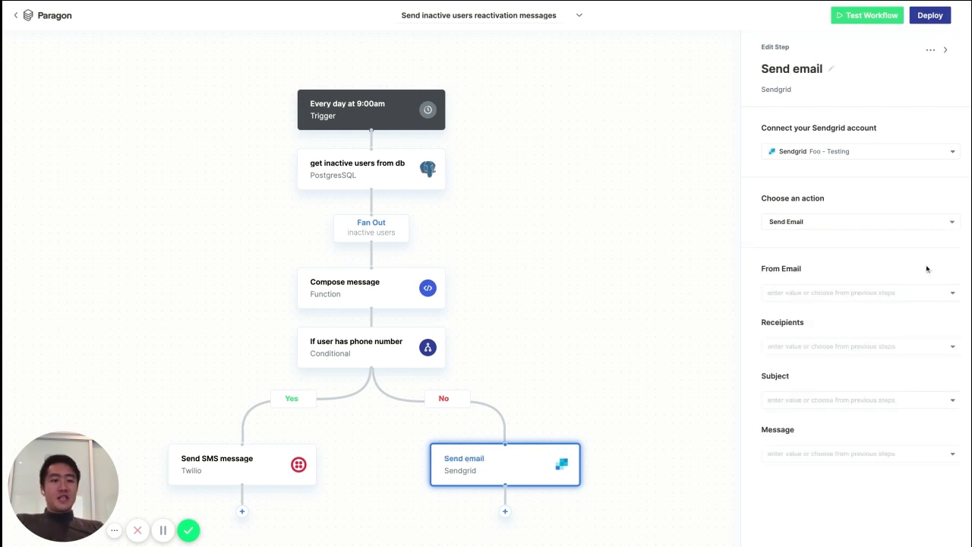
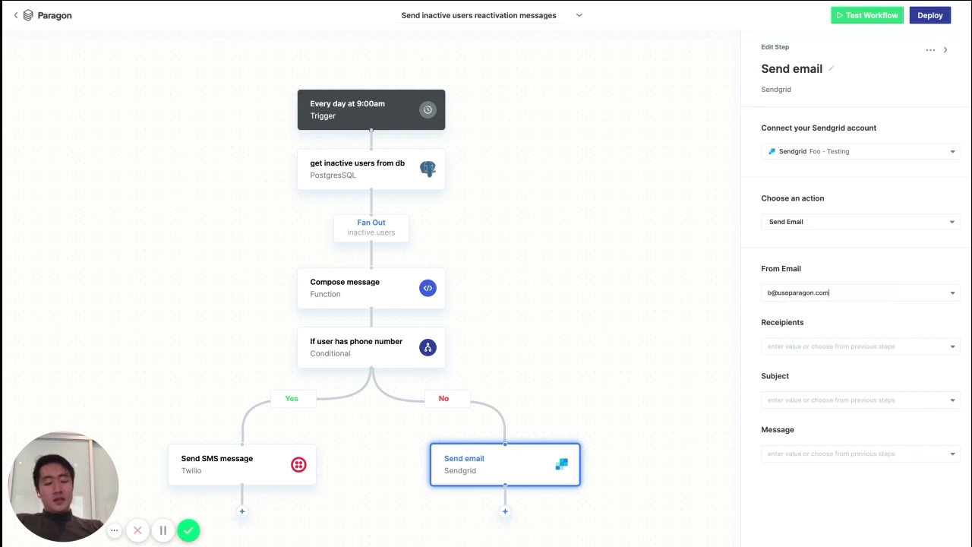
left_click(858, 346)
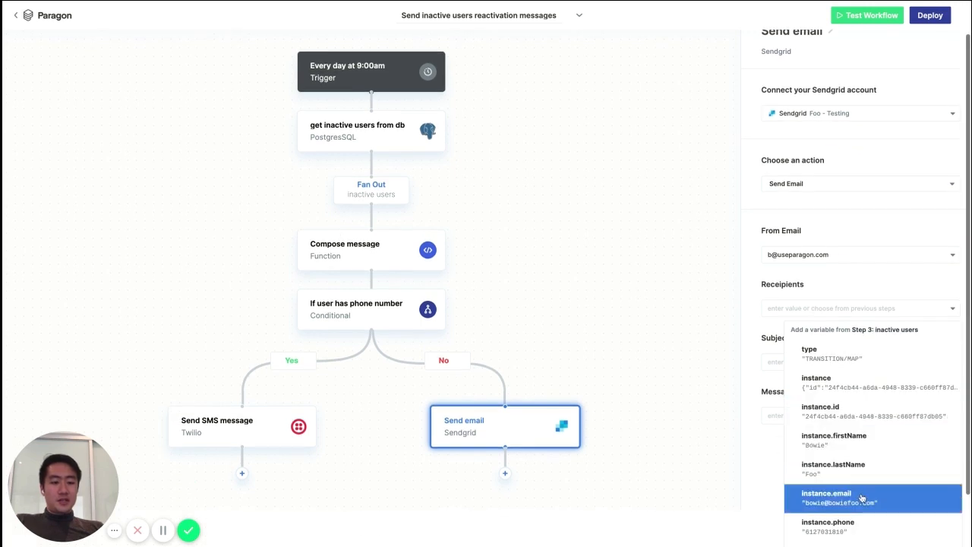
left_click(826, 493)
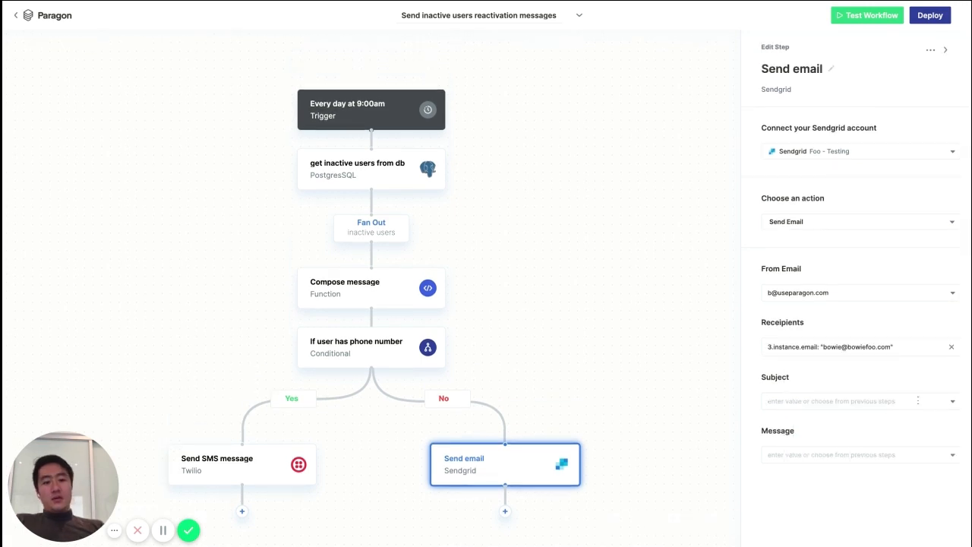
type("Hey there!")
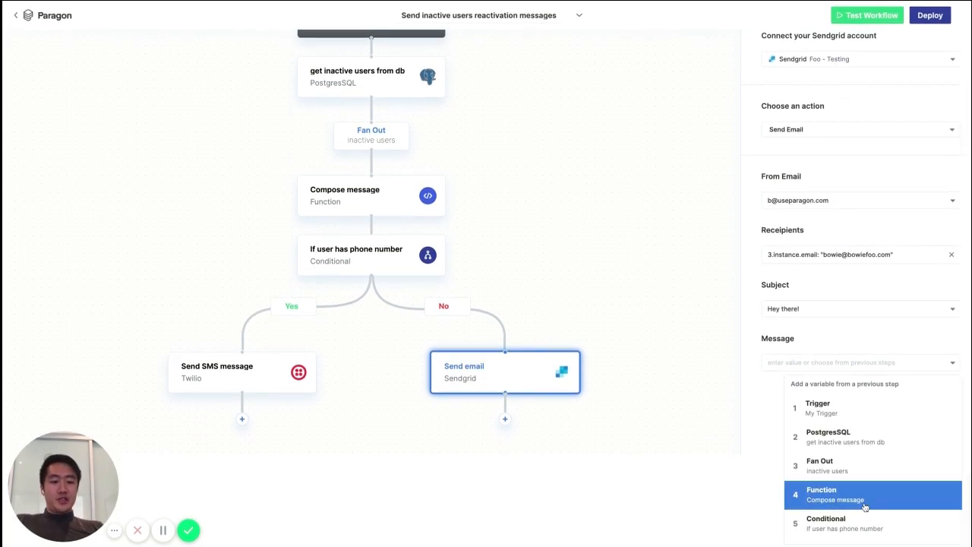
left_click(835, 494)
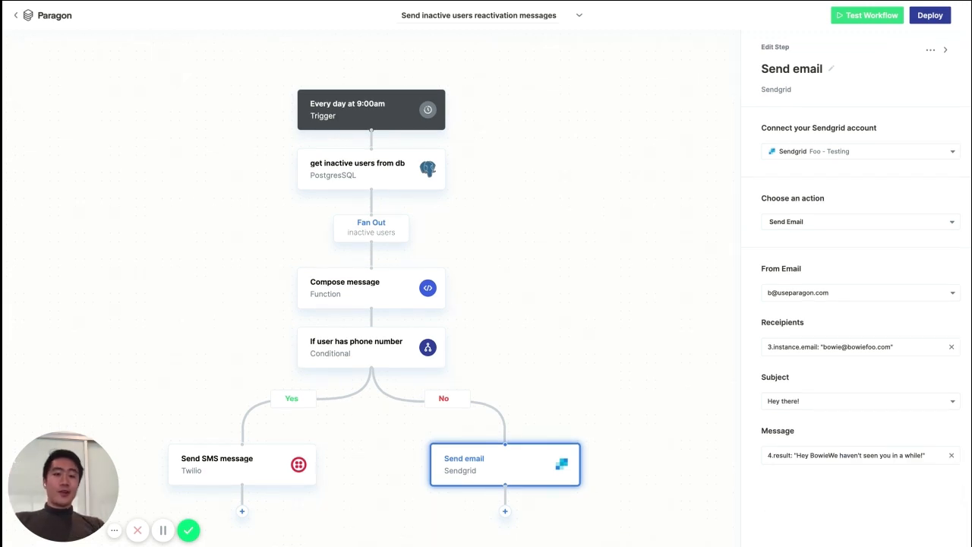
mouse_move(944, 90)
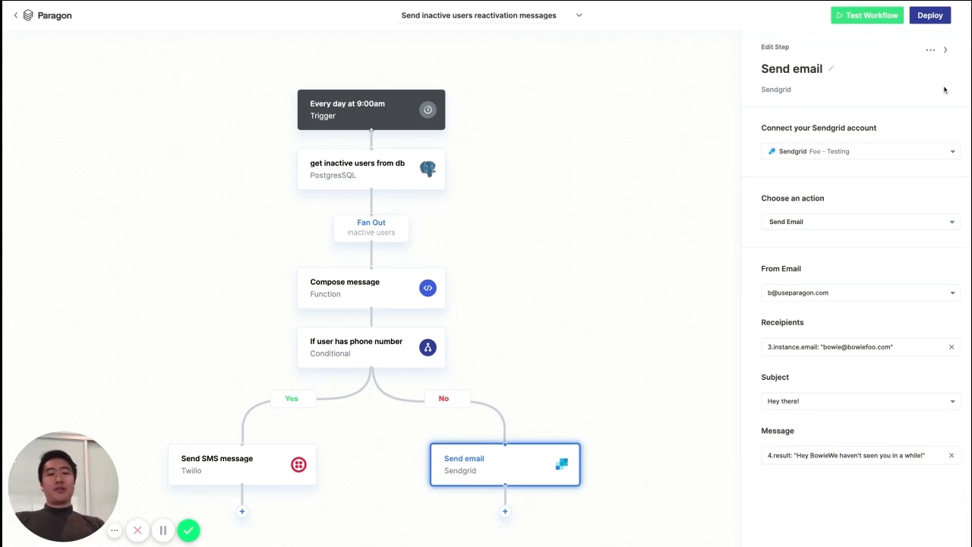